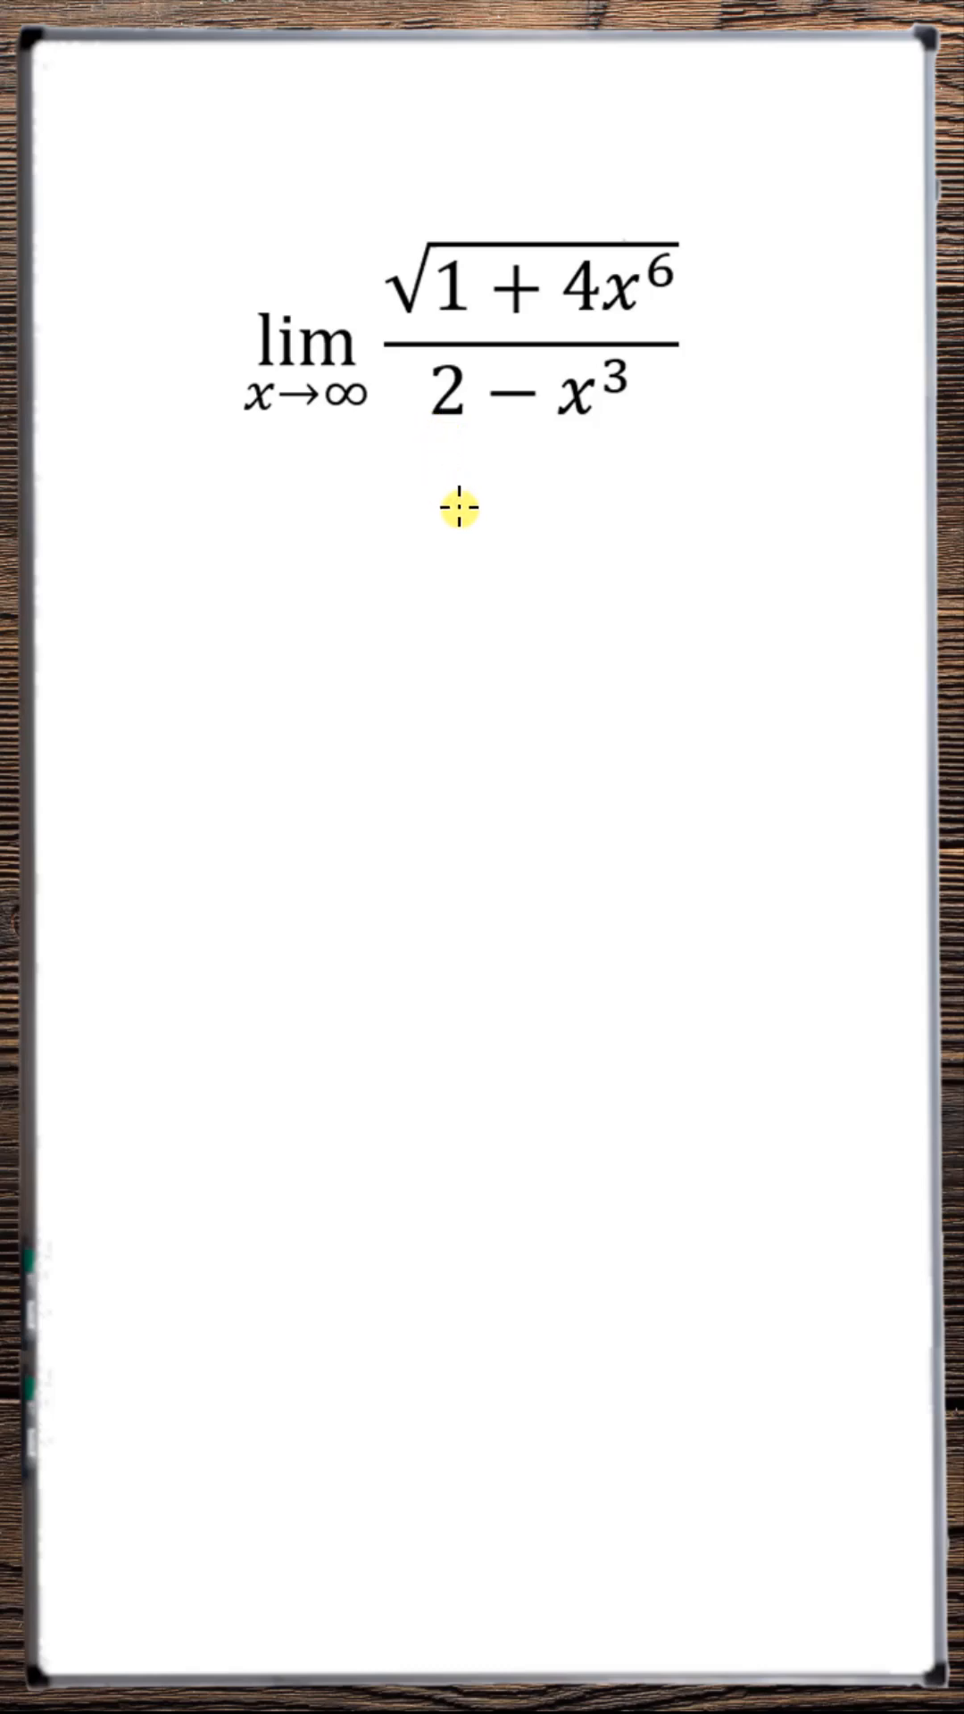
mouse_move(538, 490)
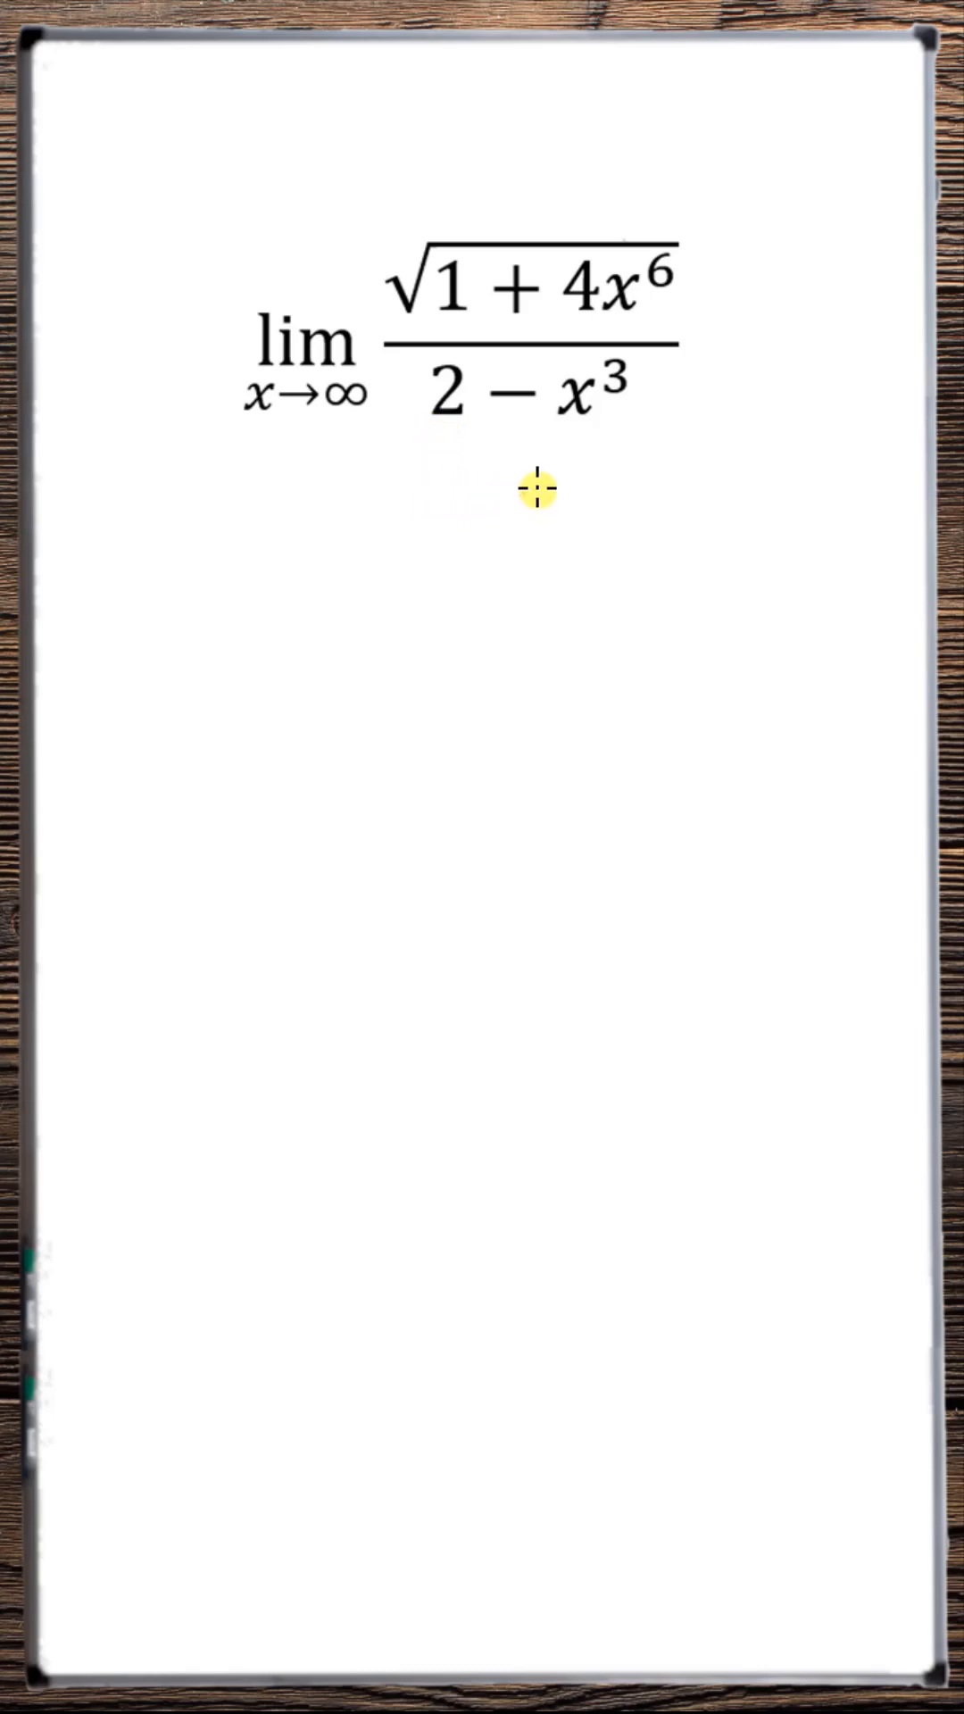
mouse_move(575, 496)
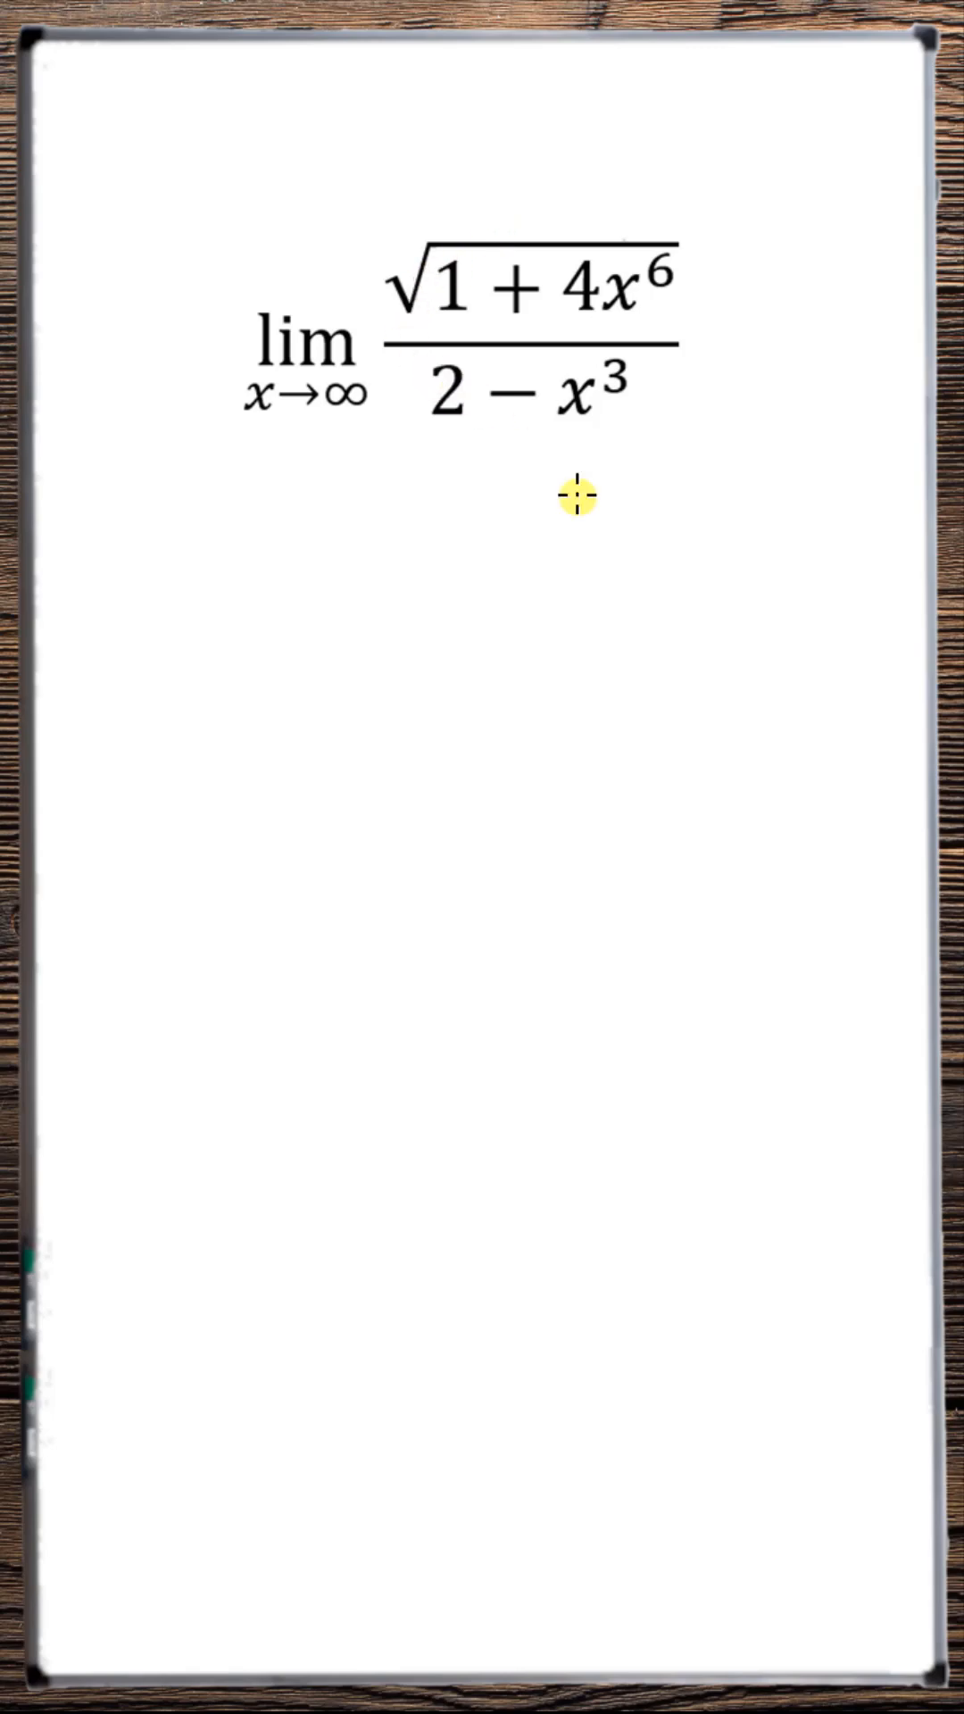
mouse_move(610, 461)
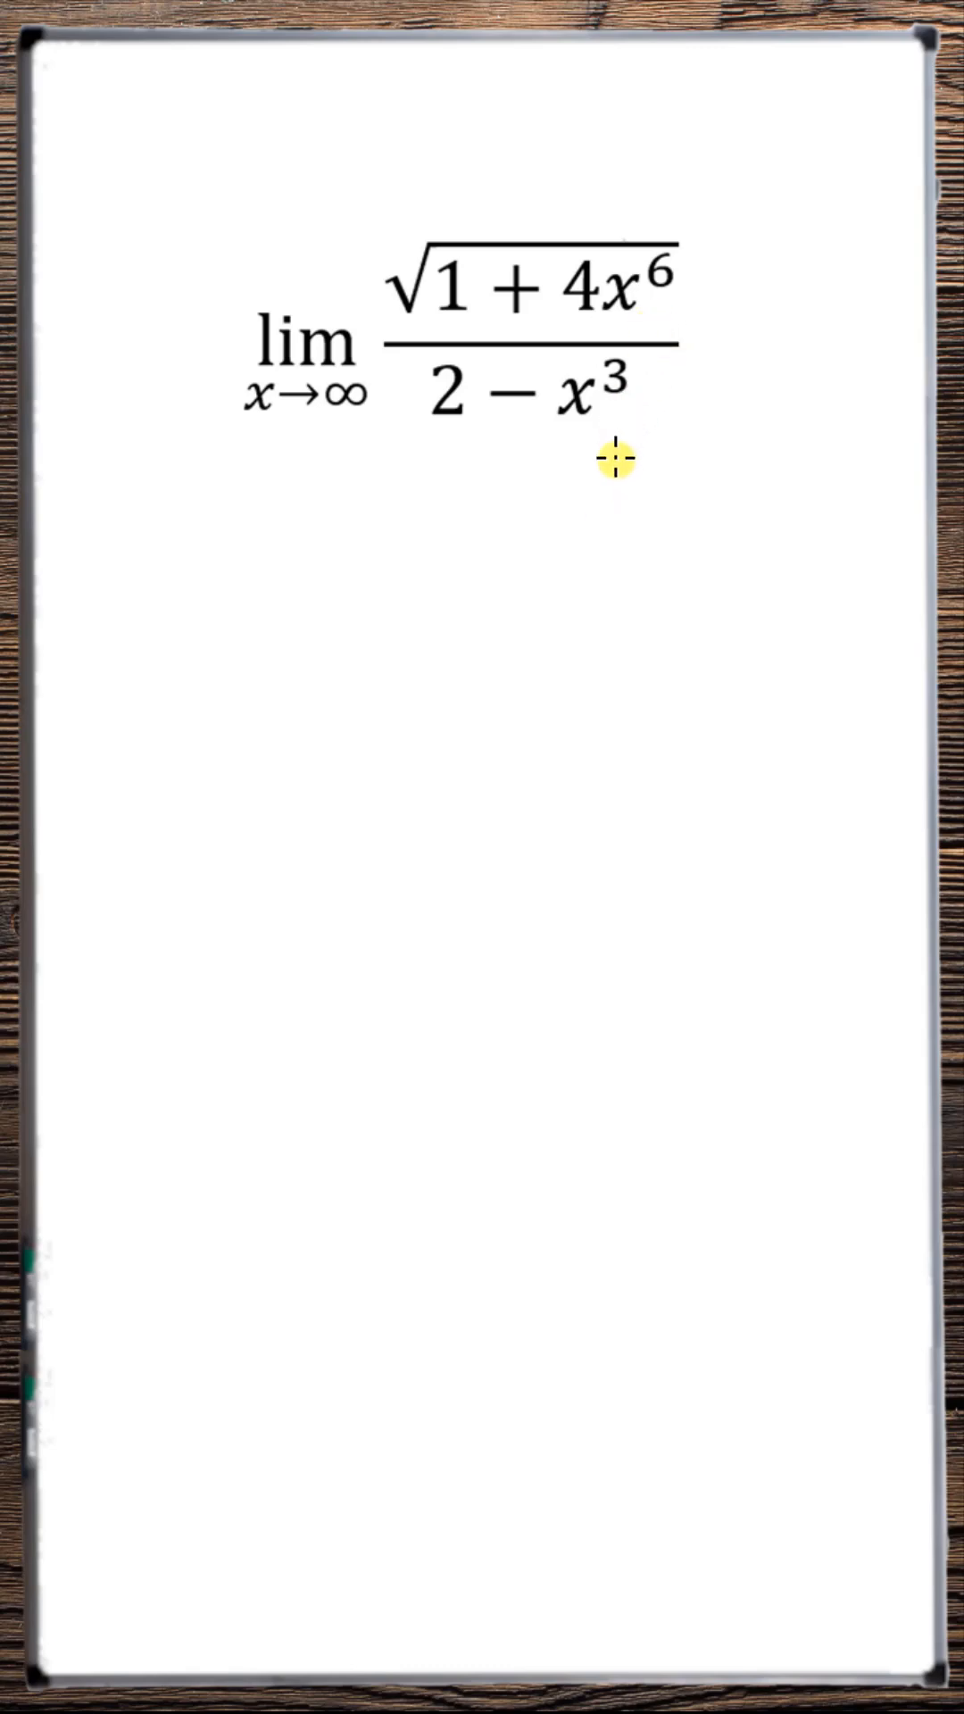
mouse_move(612, 361)
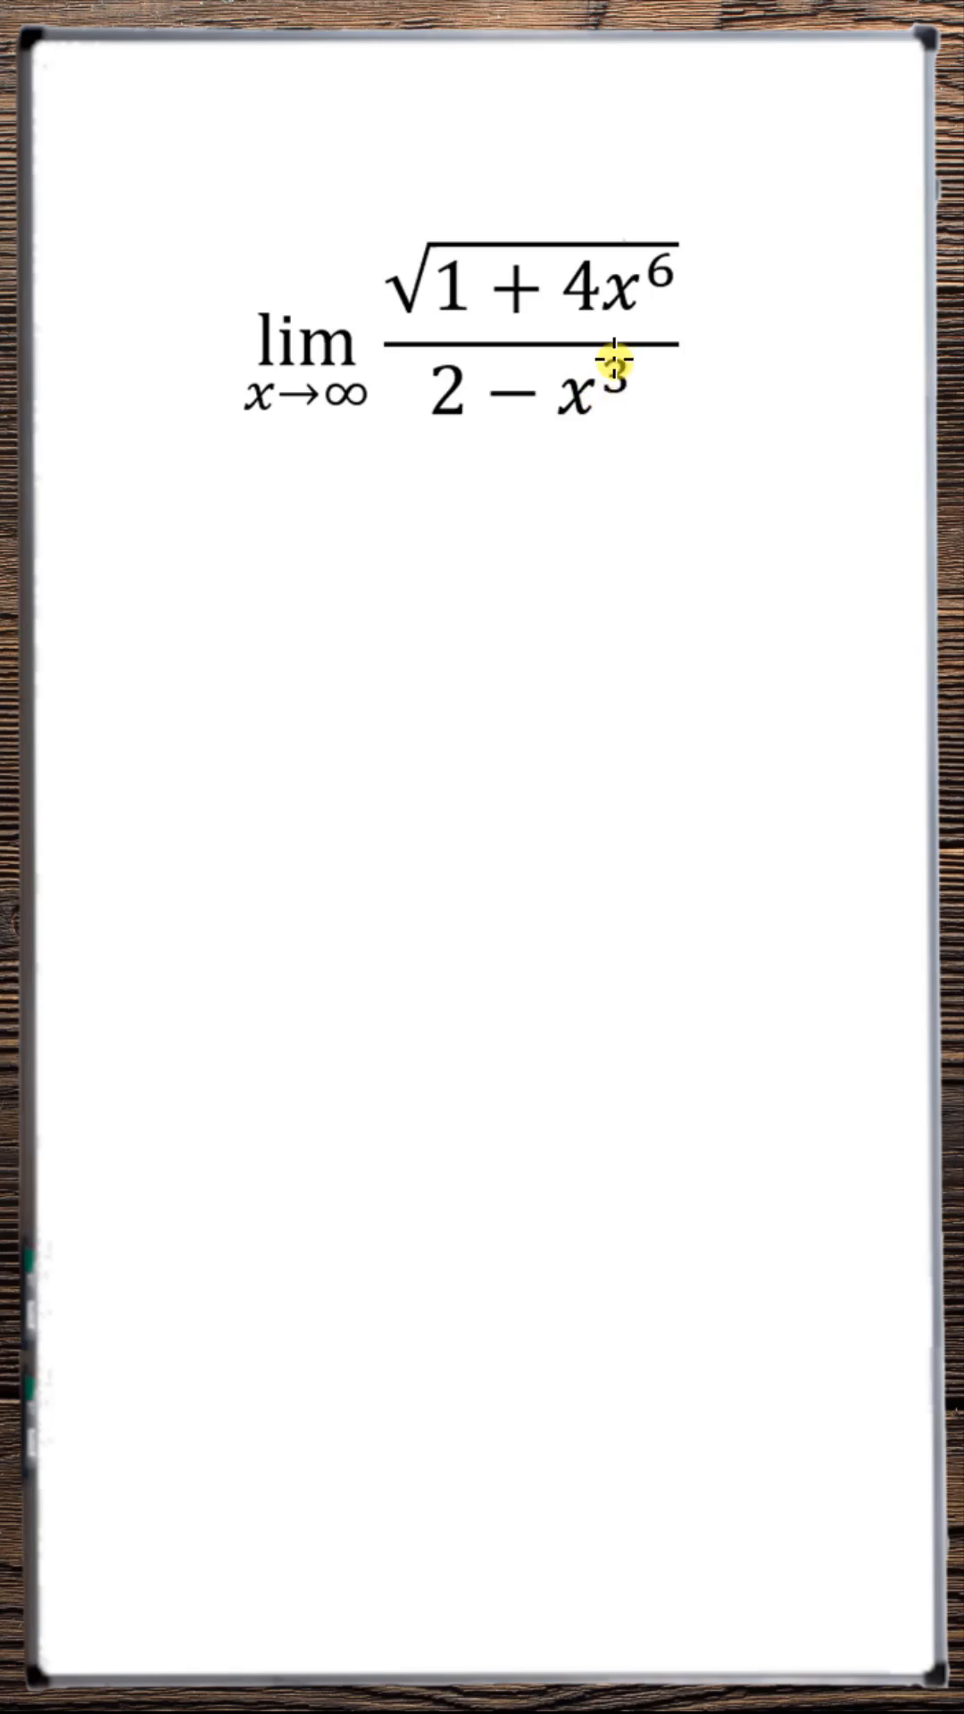
mouse_move(667, 399)
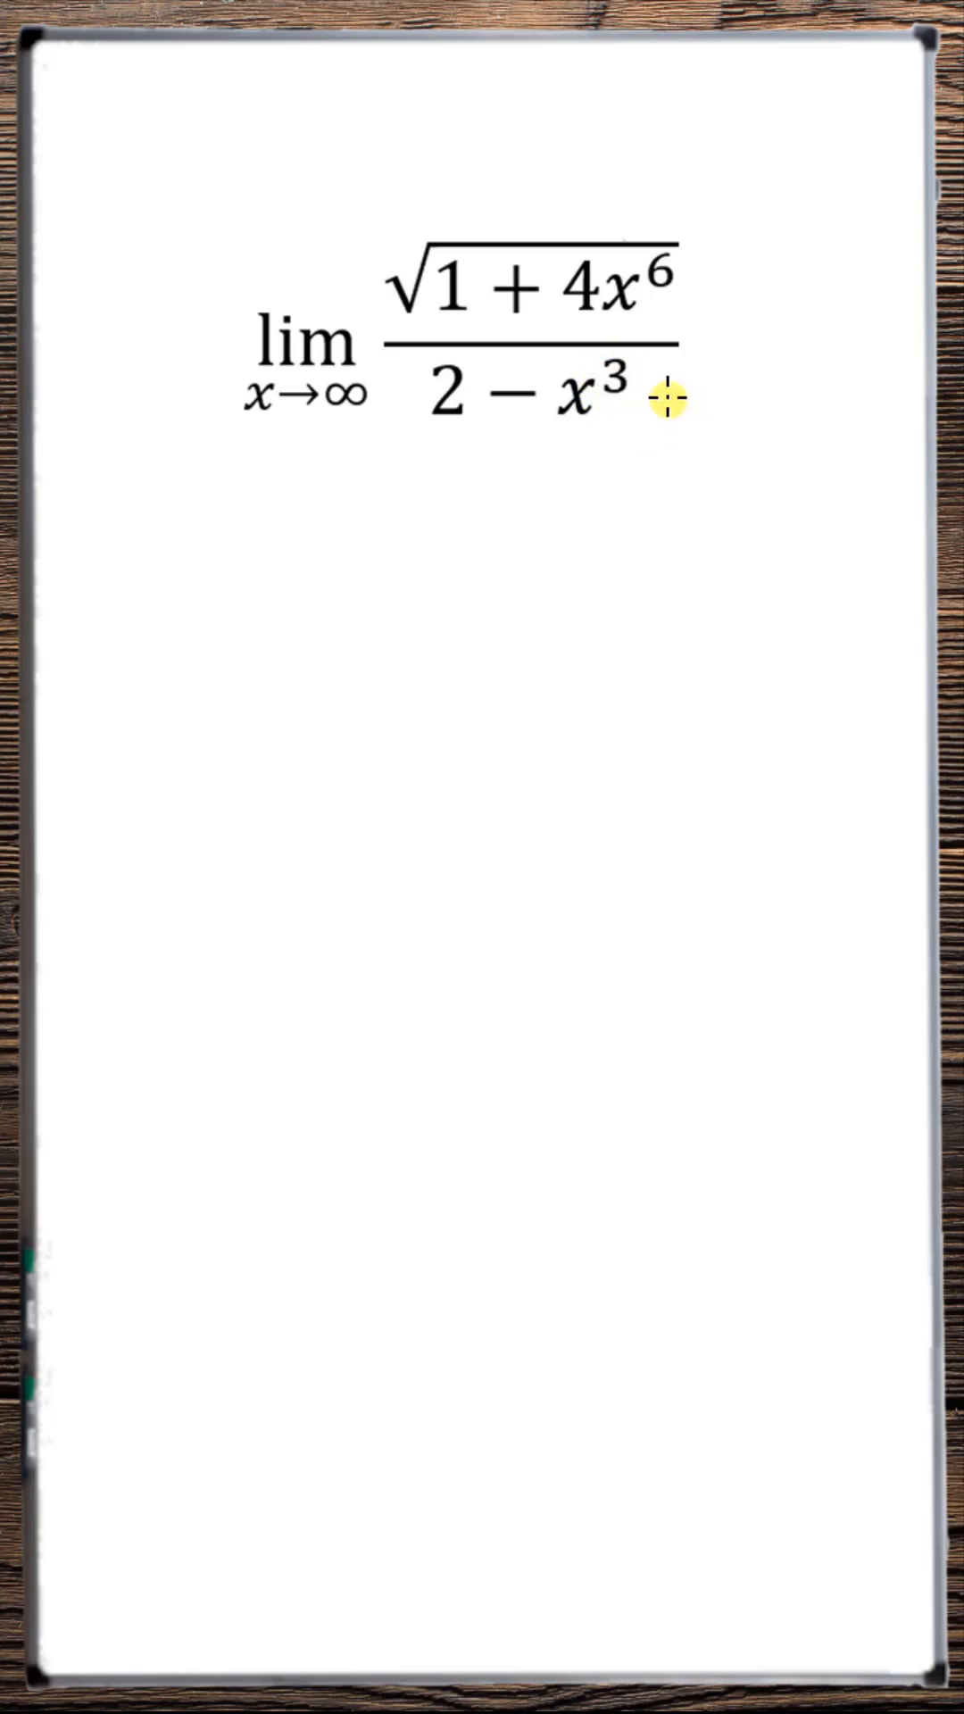
mouse_move(688, 300)
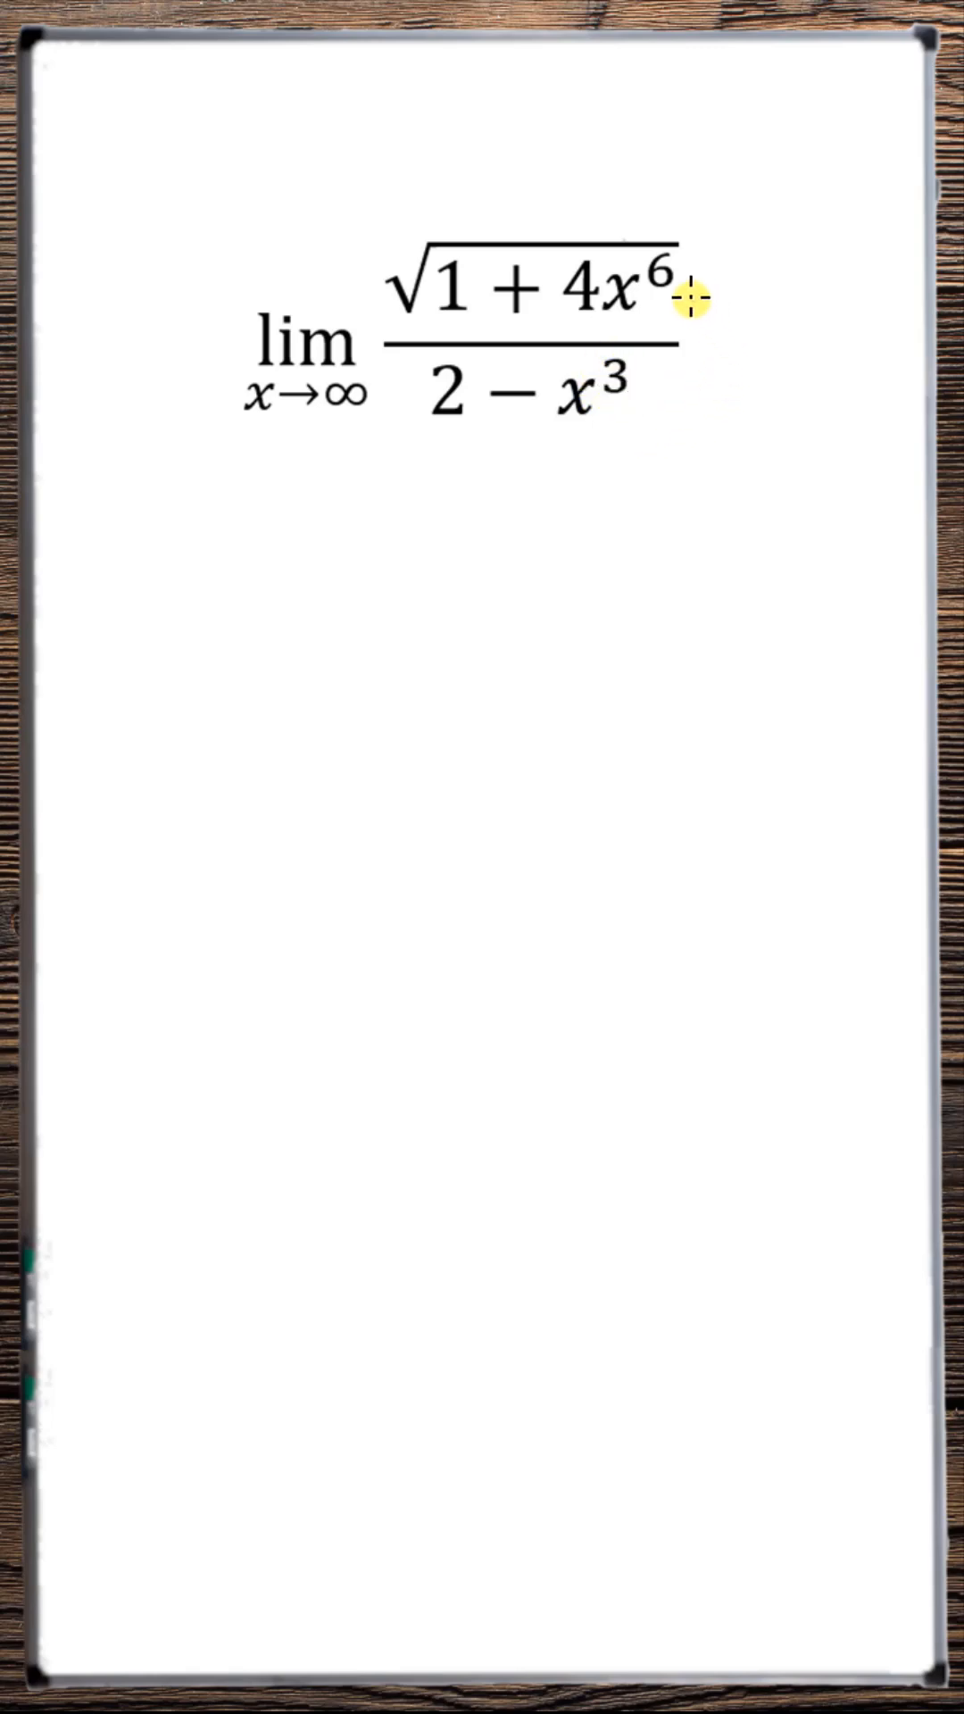
mouse_move(758, 331)
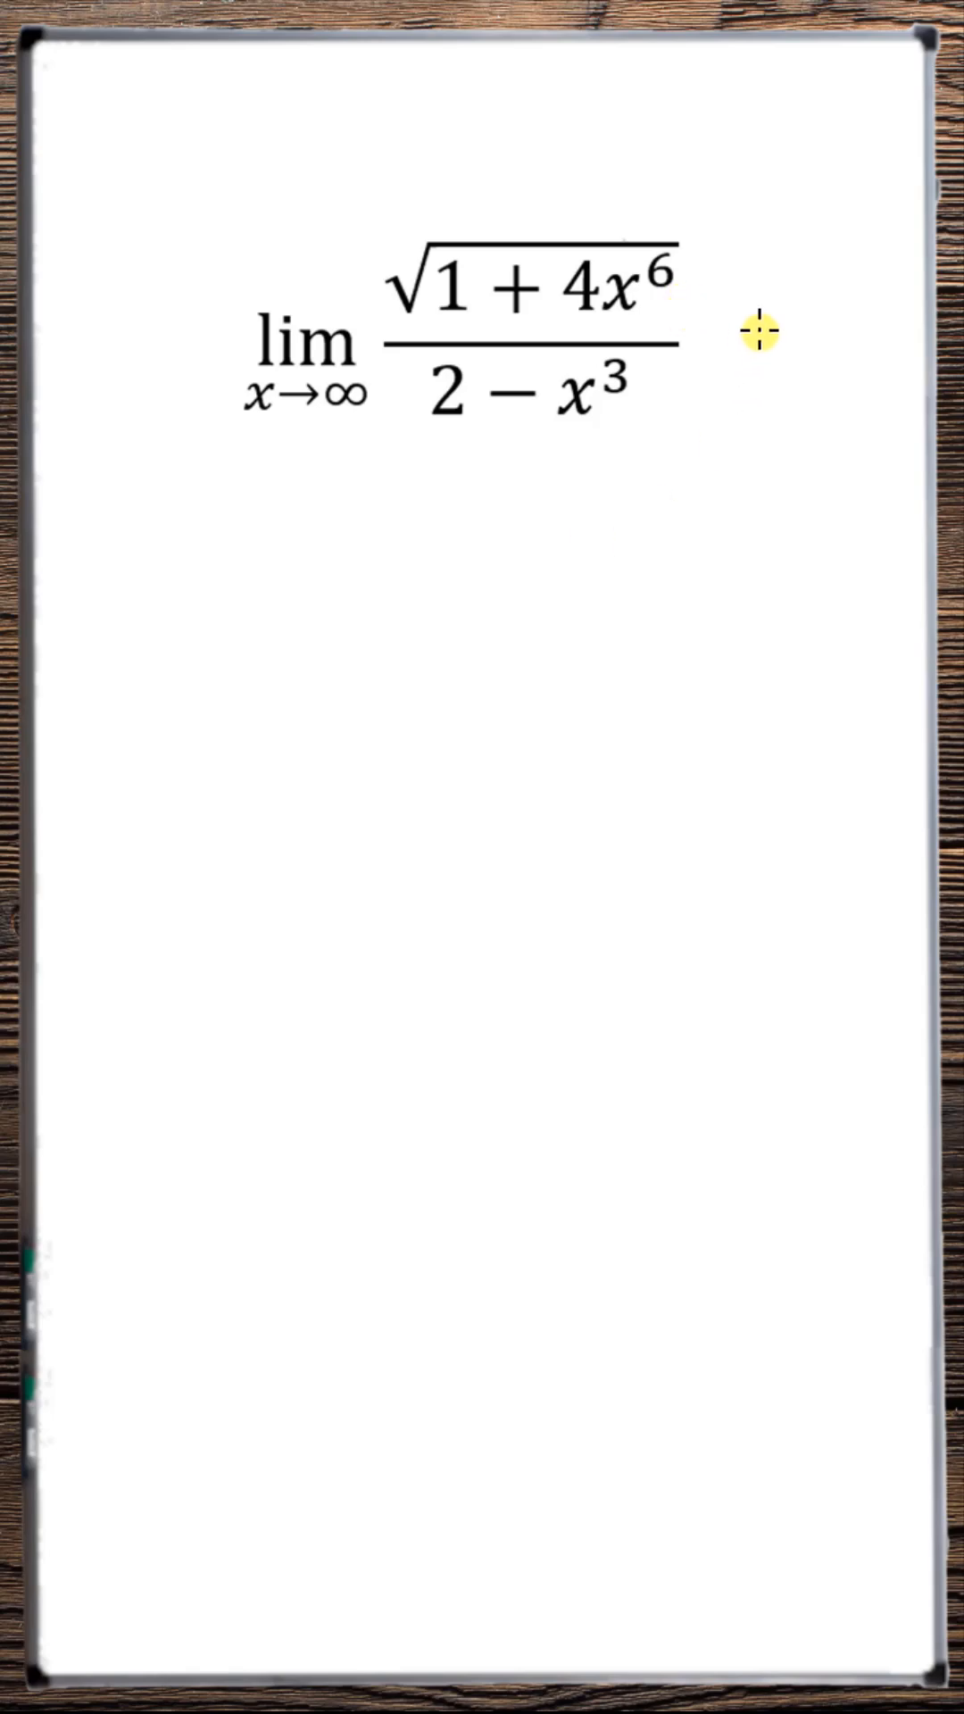
mouse_move(754, 341)
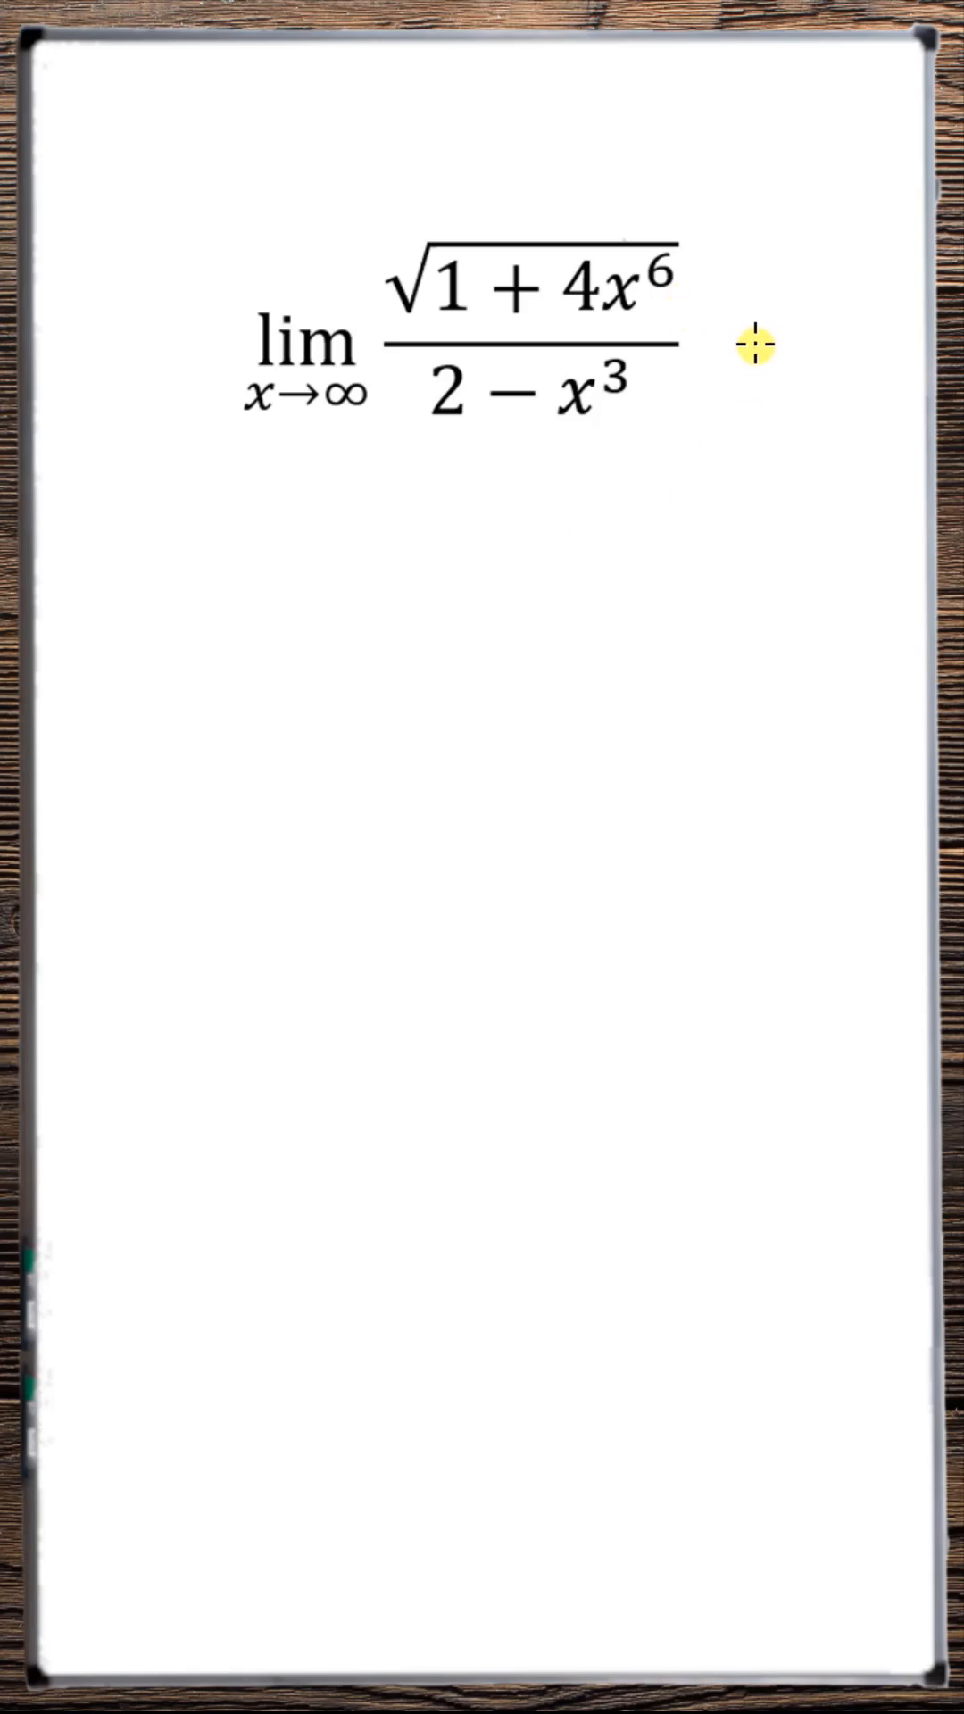
mouse_move(282, 615)
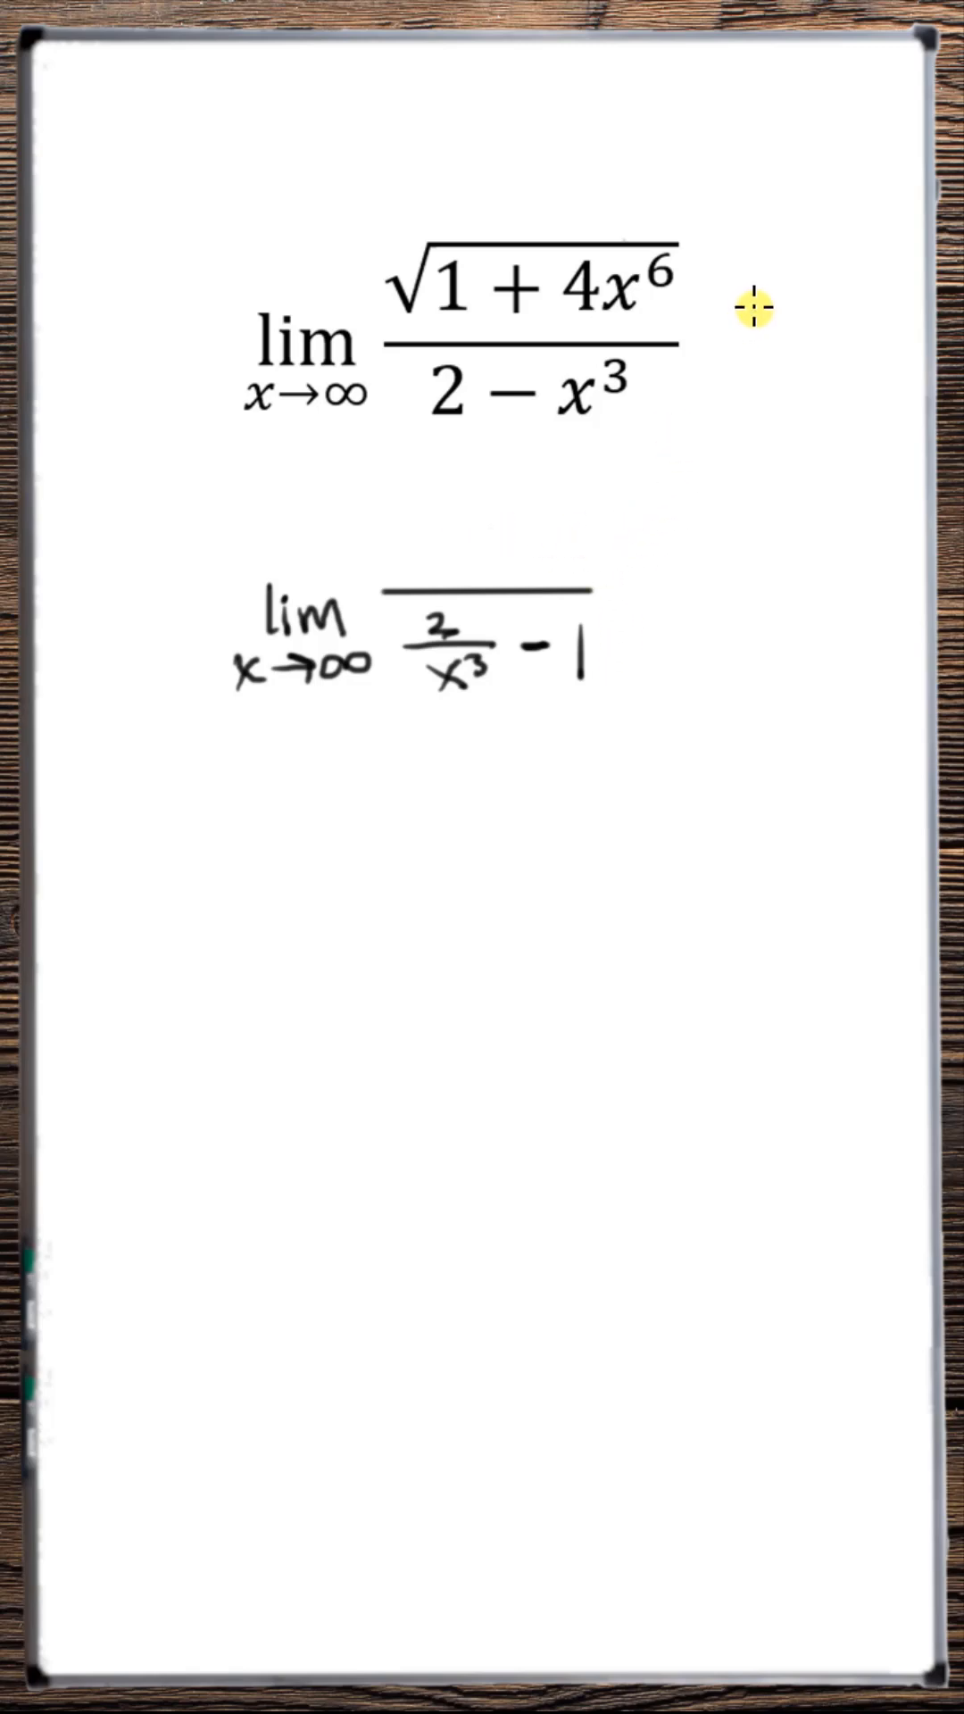
mouse_move(413, 235)
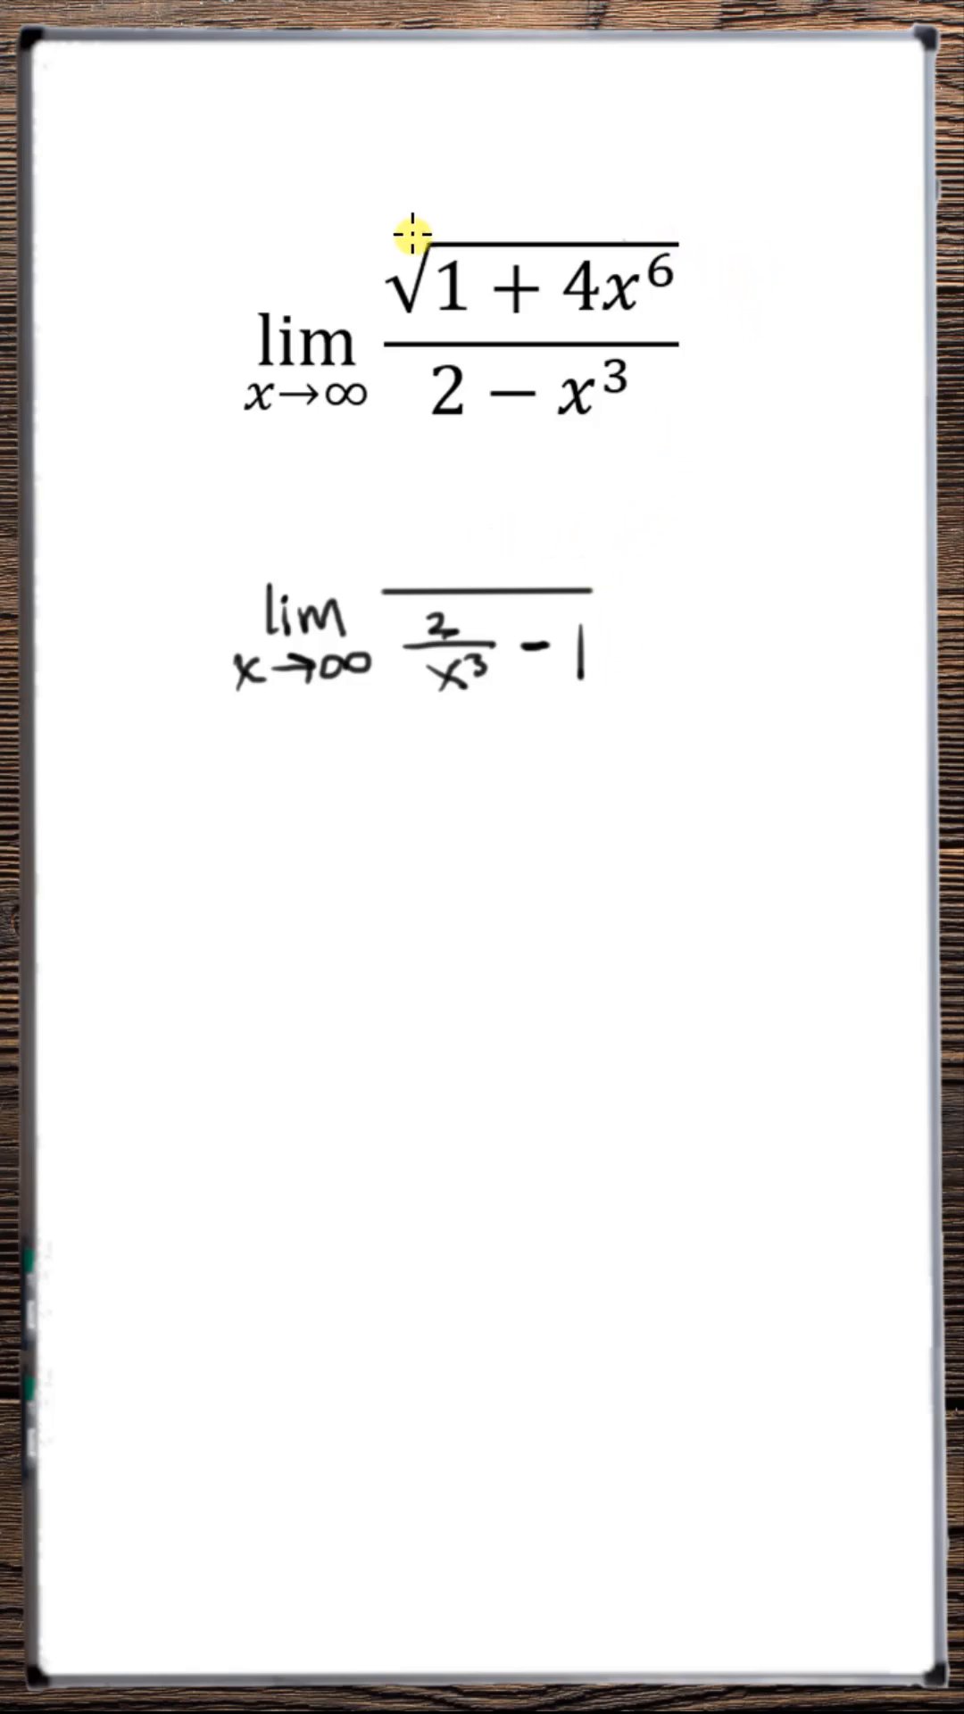
mouse_move(437, 536)
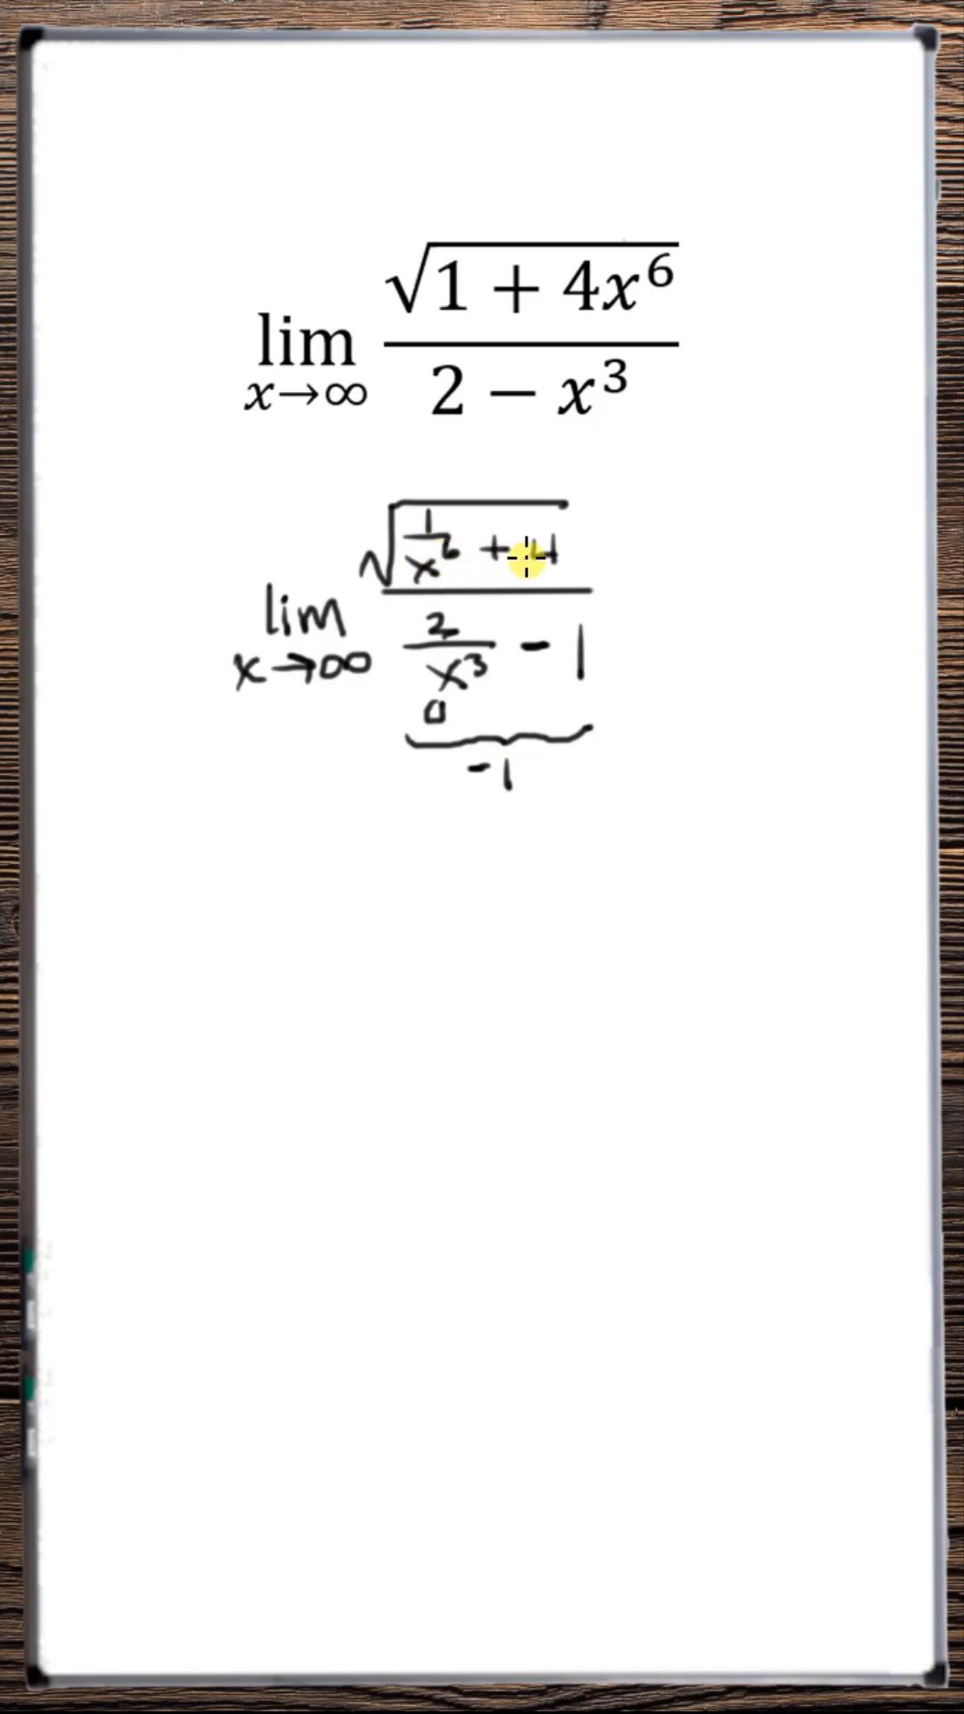
mouse_move(521, 472)
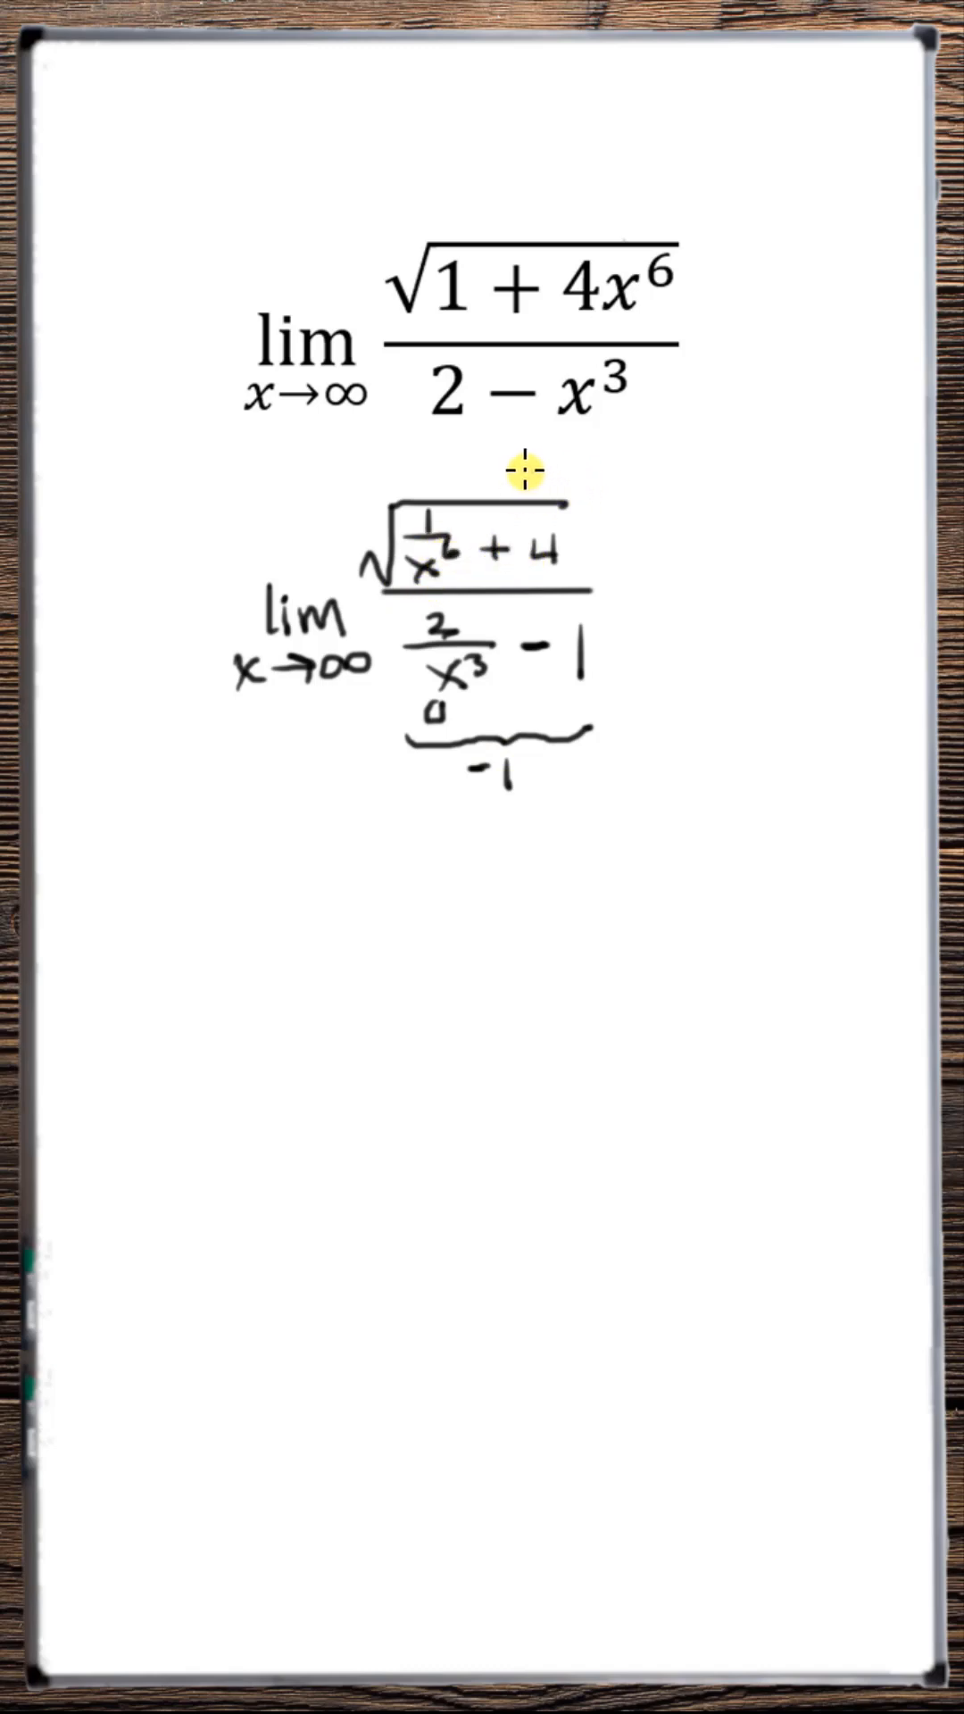